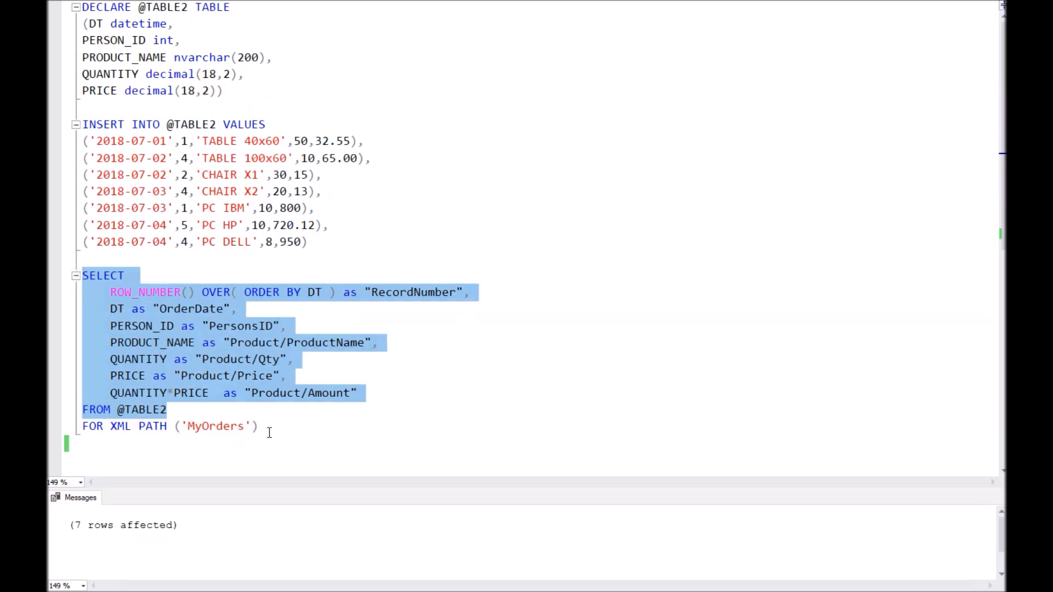
Highlight the PATH keyword and Product/ProductName alias, then the first MyOrders element in the XML.
double_click(155, 427)
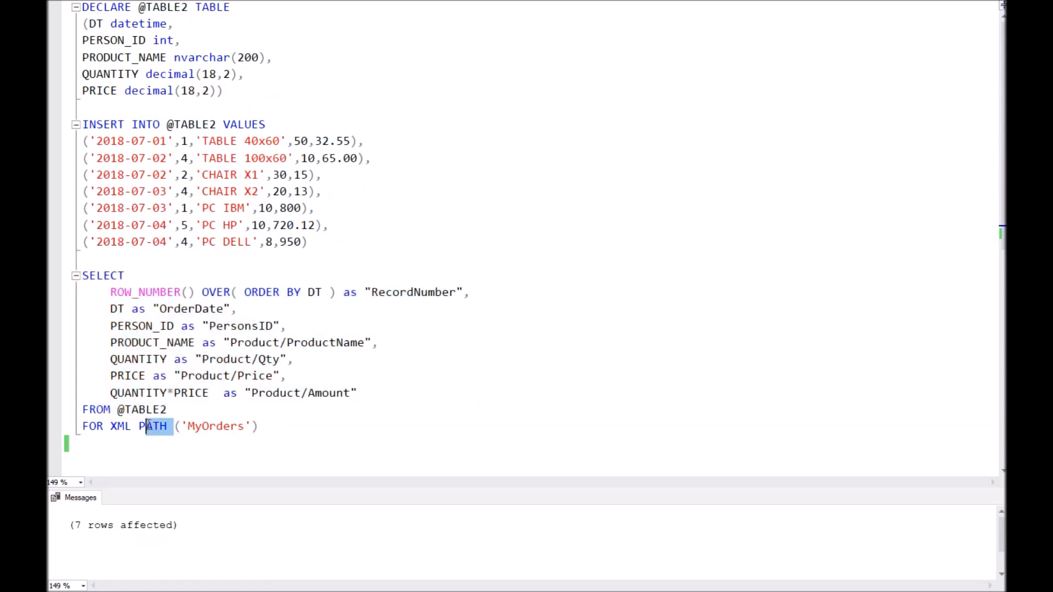
drag(155, 426, 81, 426)
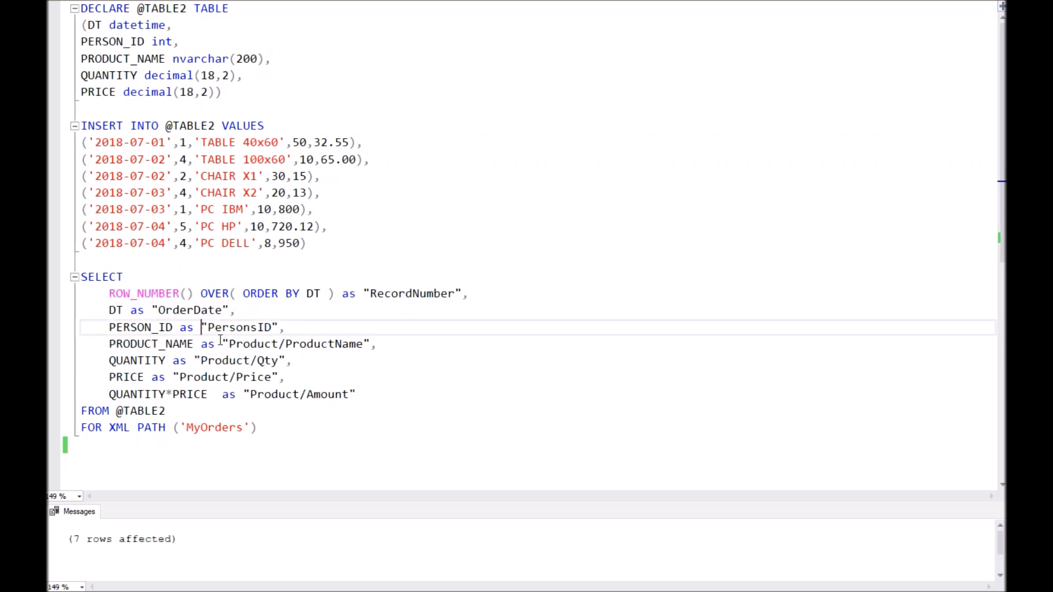
mouse_move(232, 344)
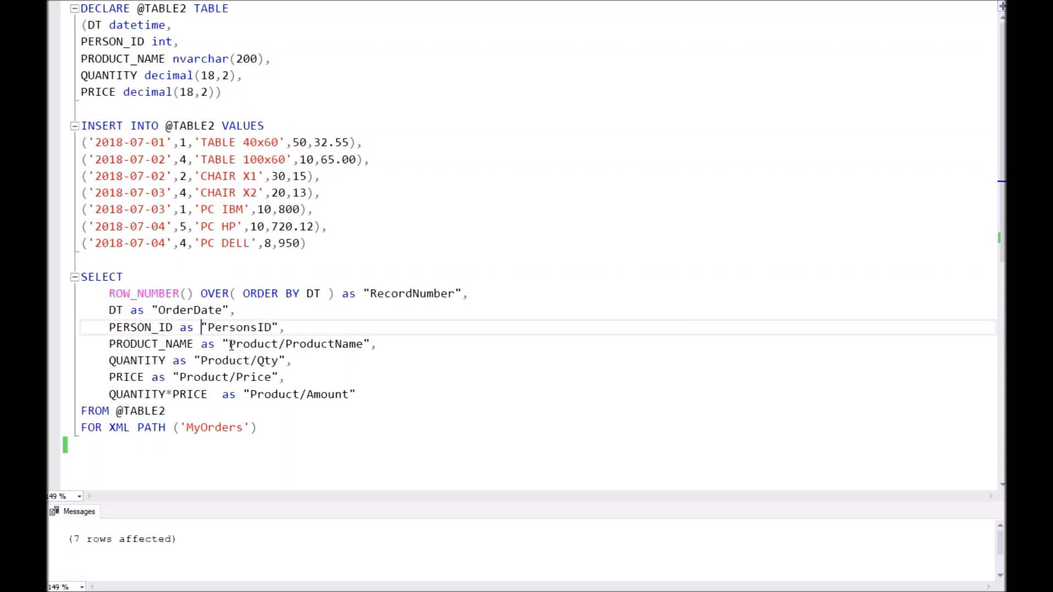
double_click(255, 344)
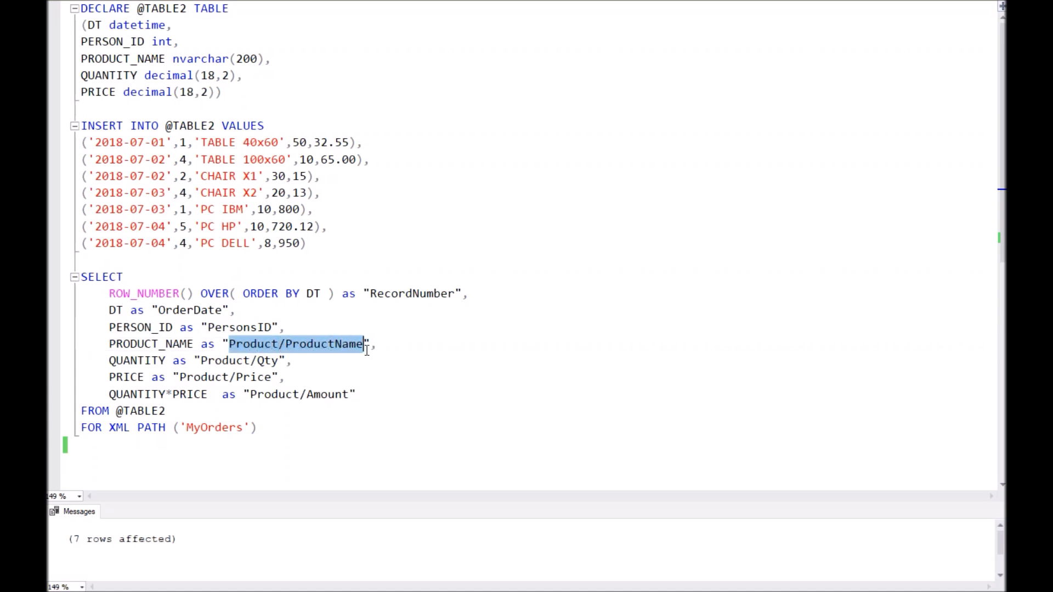
mouse_move(253, 375)
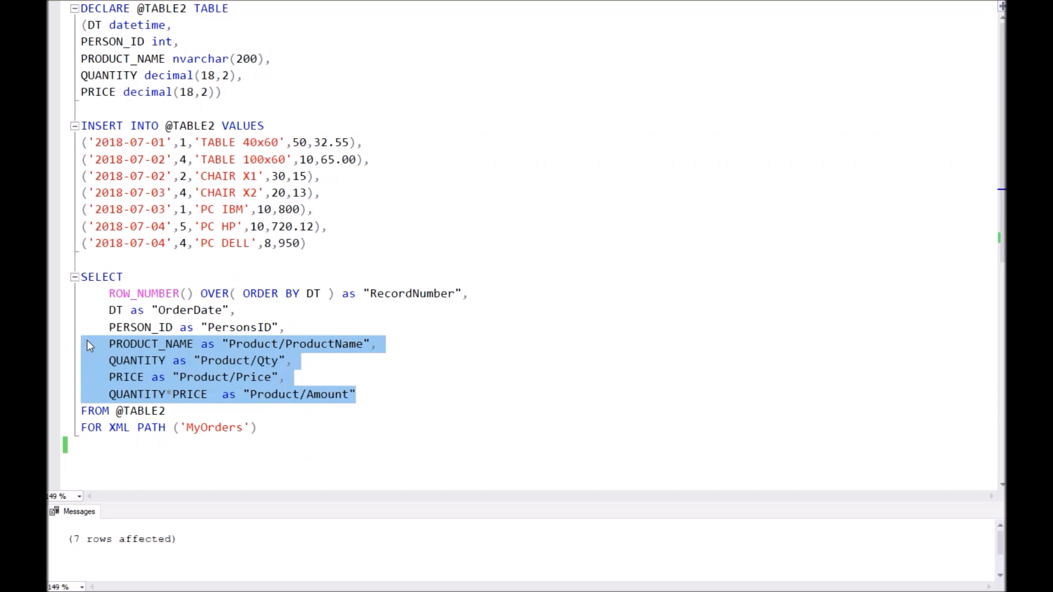
mouse_move(159, 361)
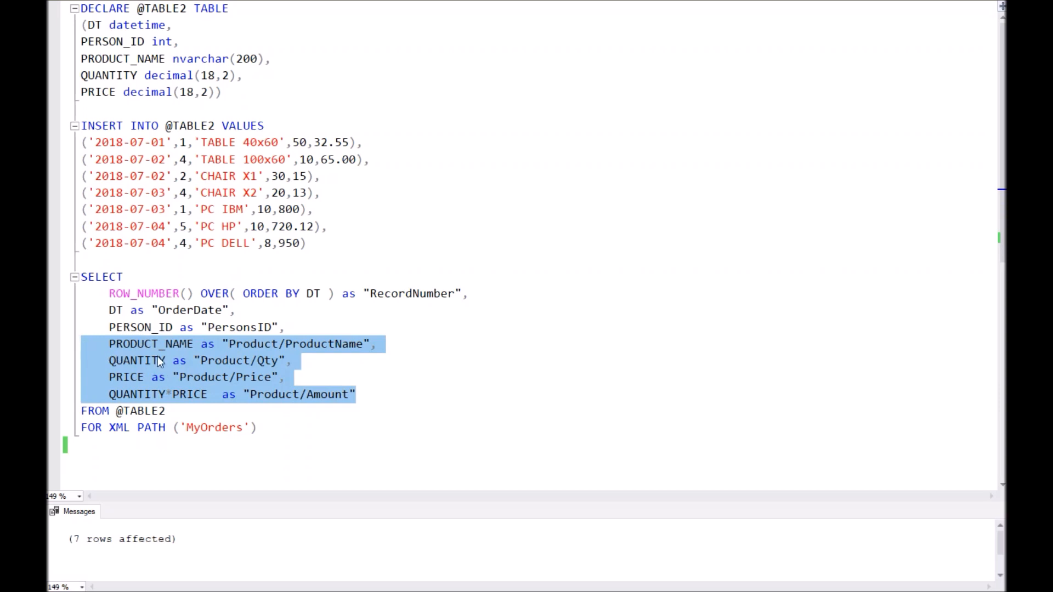
mouse_move(248, 350)
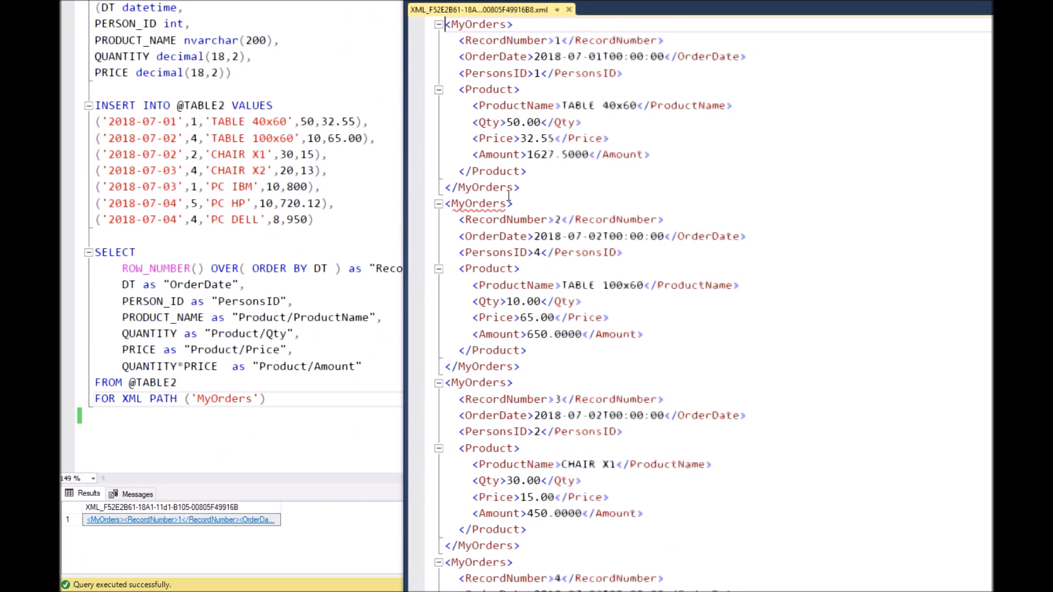
mouse_move(468, 24)
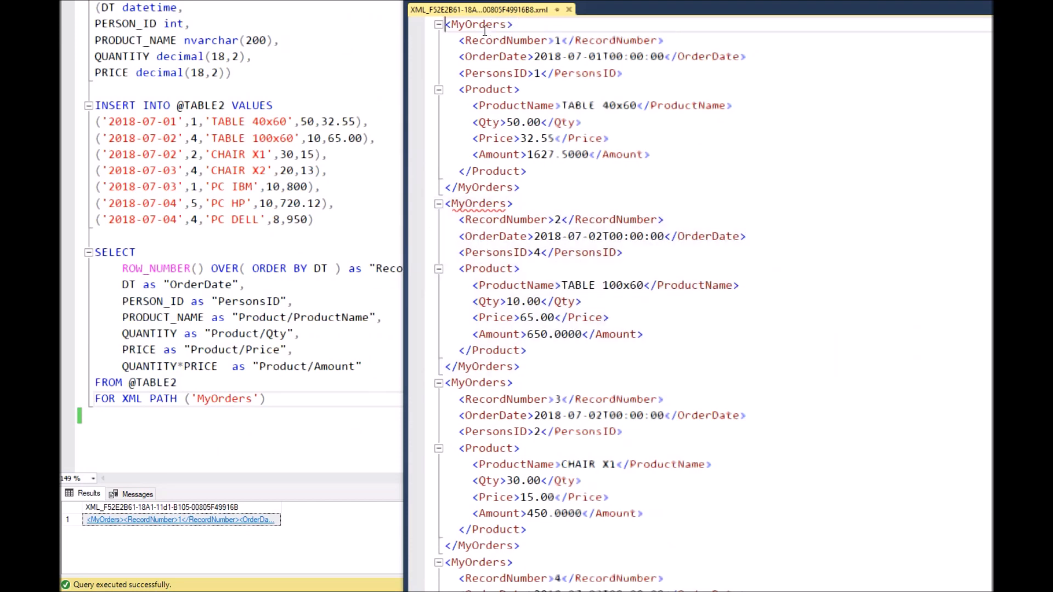
double_click(479, 24)
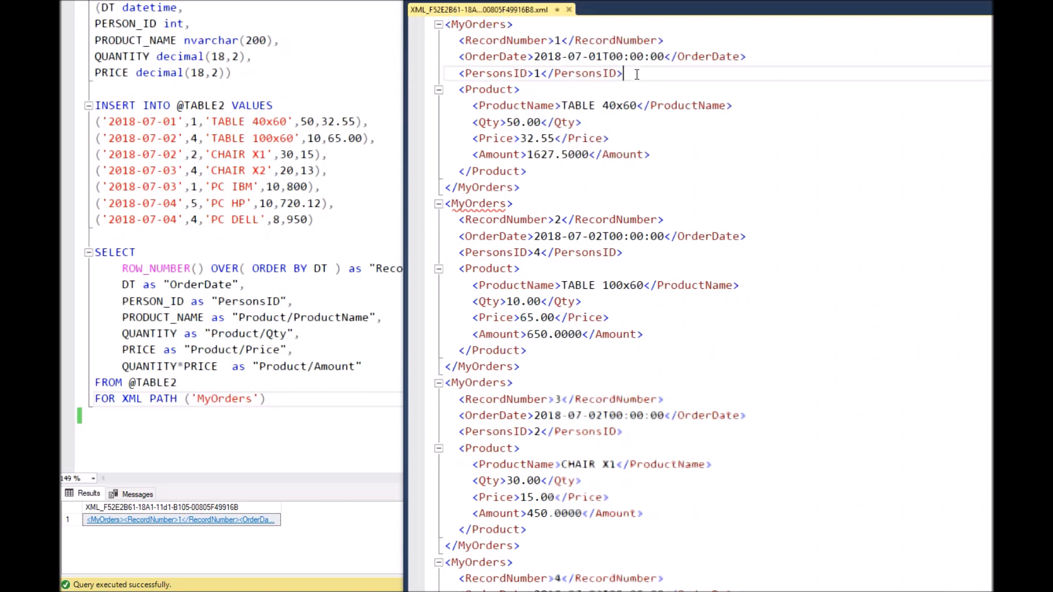
drag(622, 73, 459, 39)
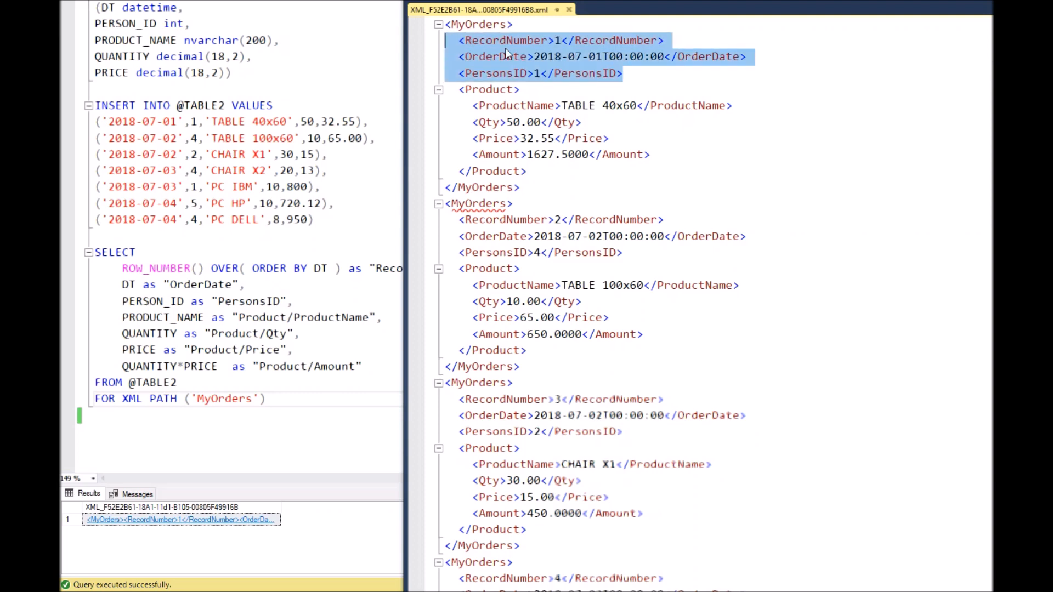
mouse_move(513, 79)
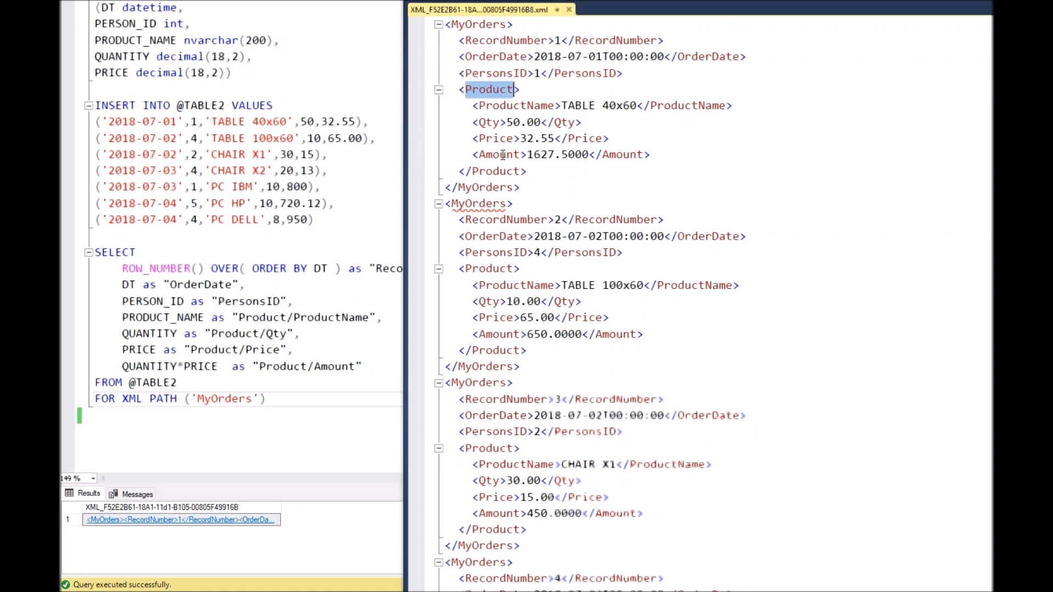
mouse_move(662, 159)
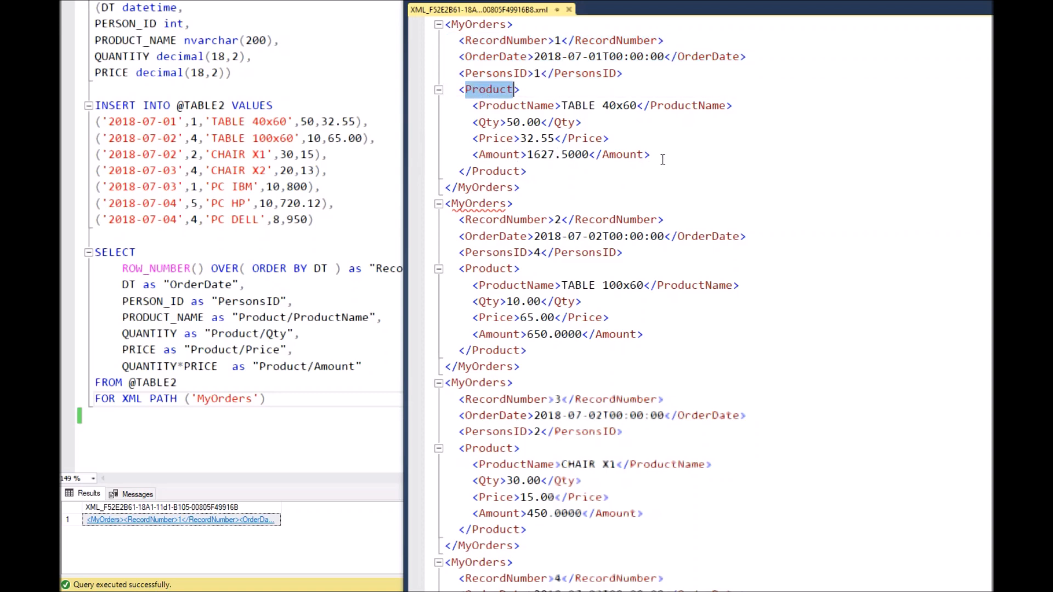
drag(470, 105, 649, 155)
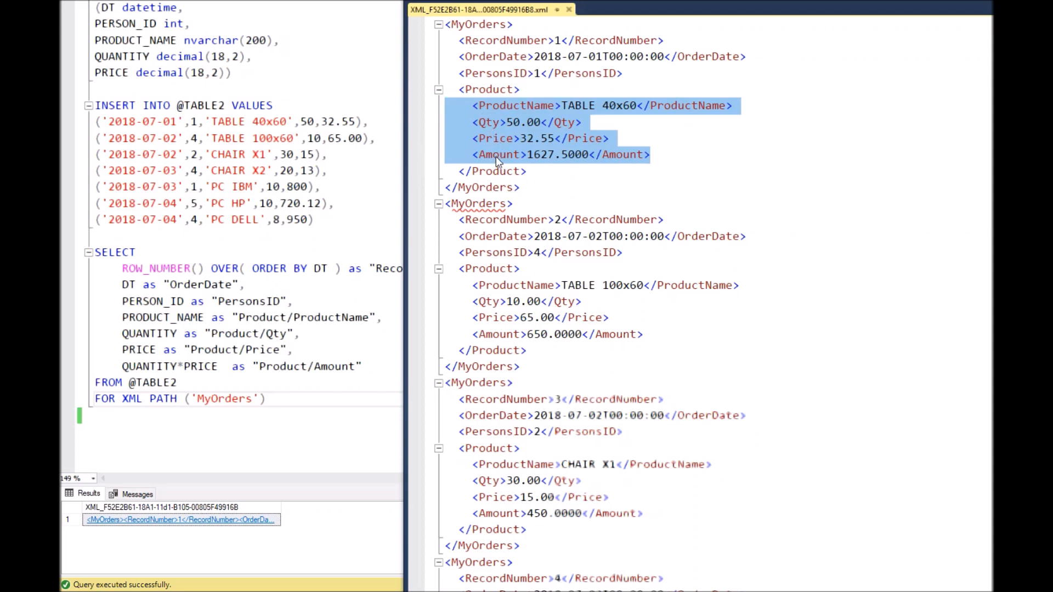
mouse_move(362, 313)
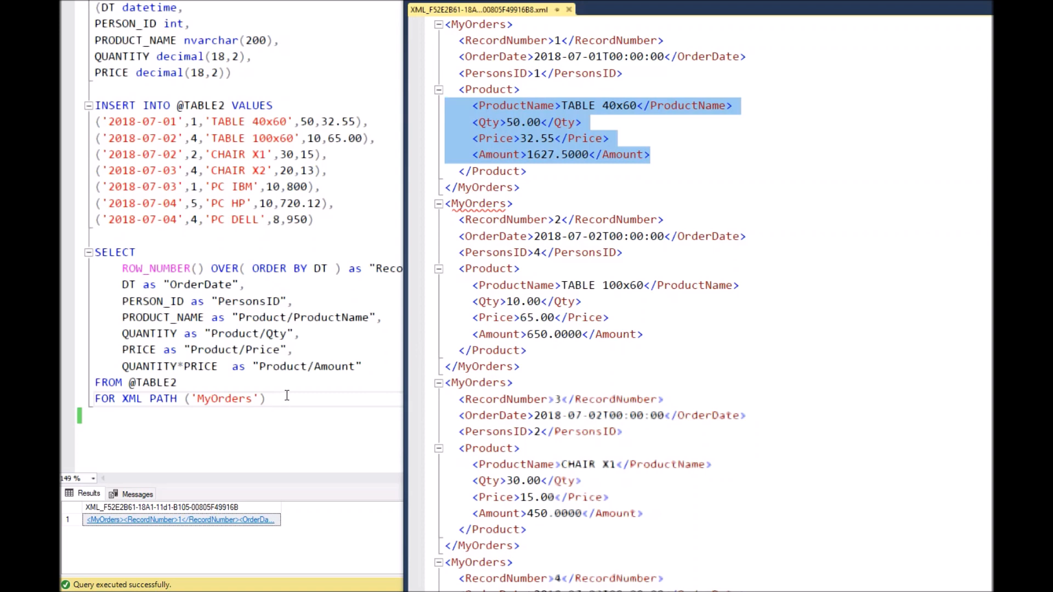
click(557, 154)
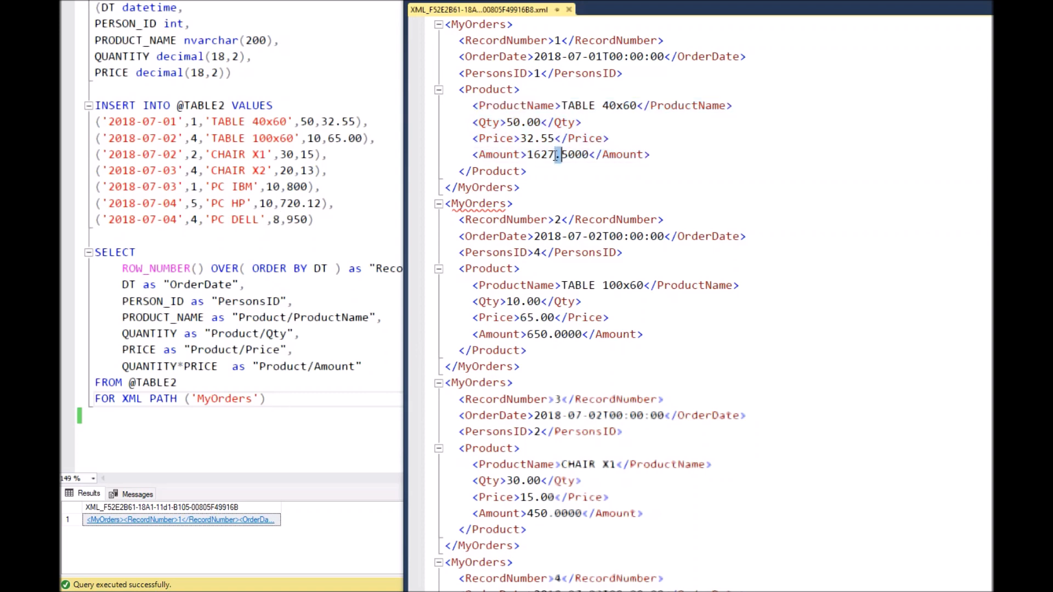